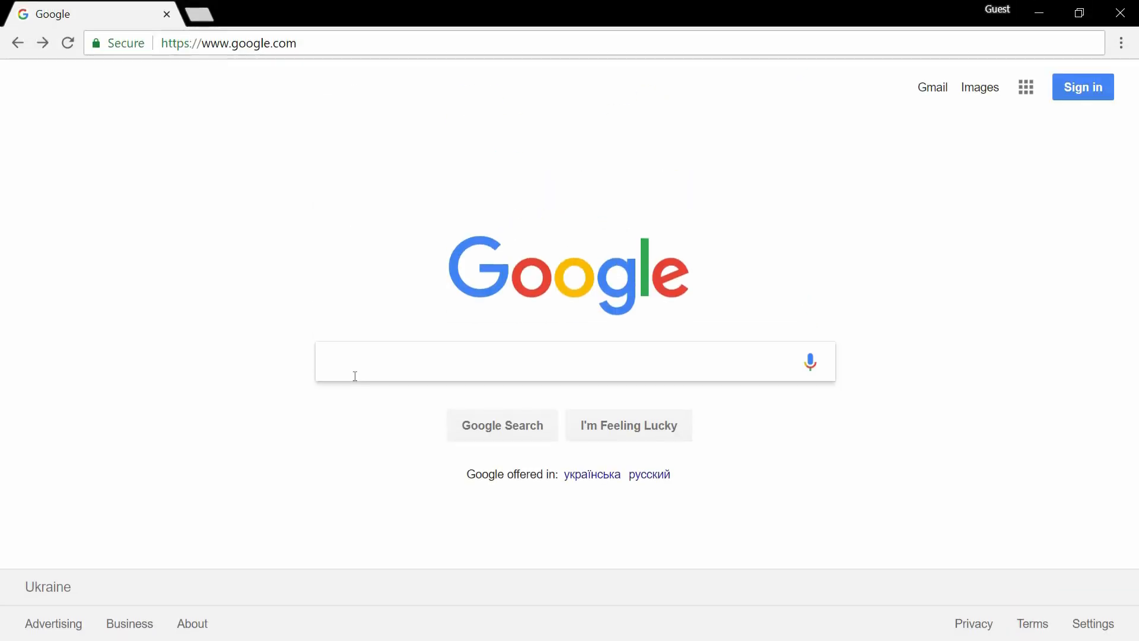
Search Google for java jdk 8 and reach Oracle's JDK 8 downloads page
type("i")
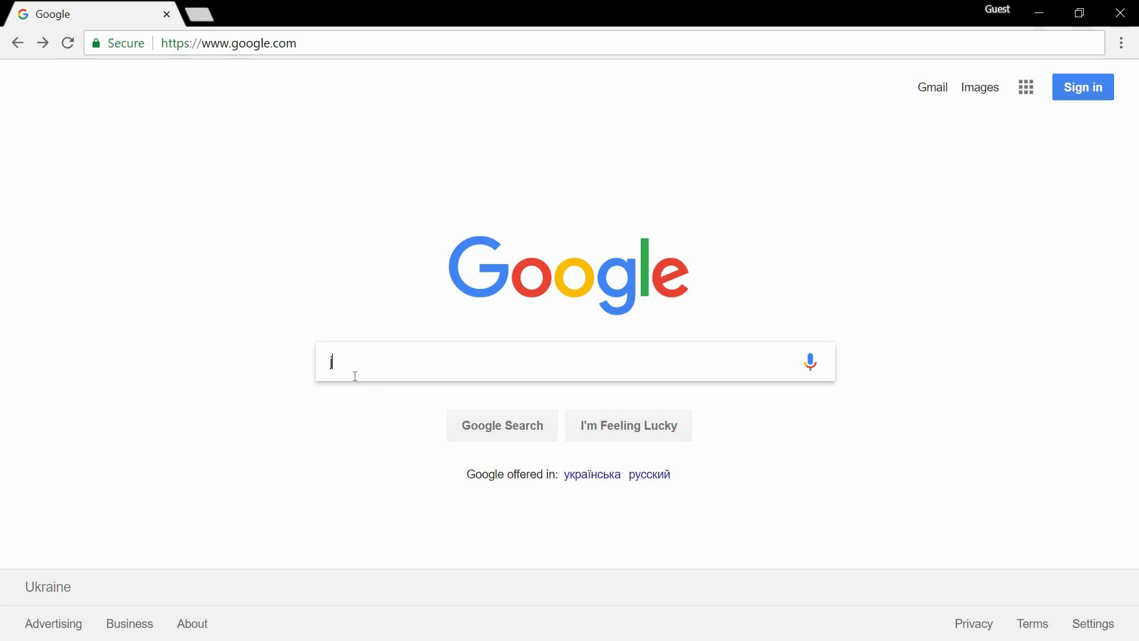
type("java jdk")
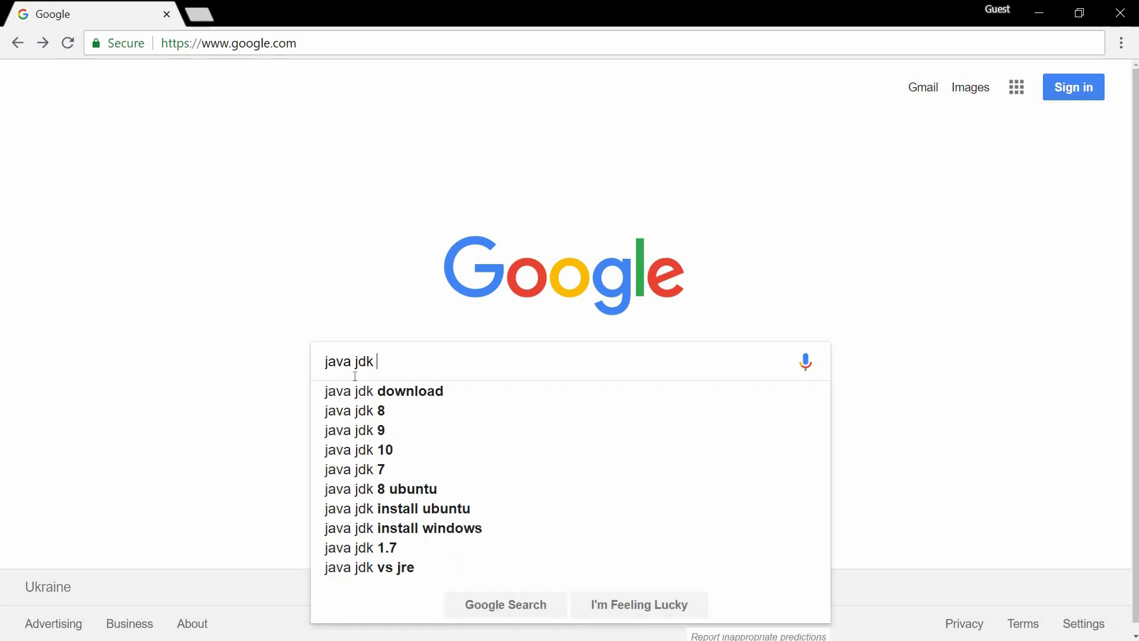
left_click(354, 410)
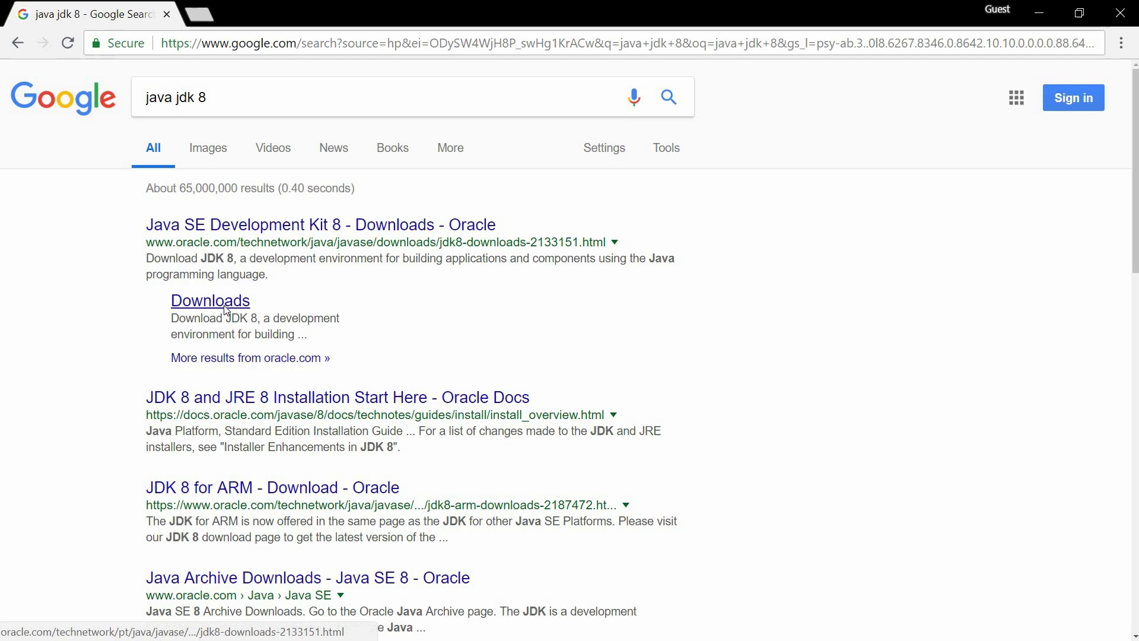
left_click(210, 300)
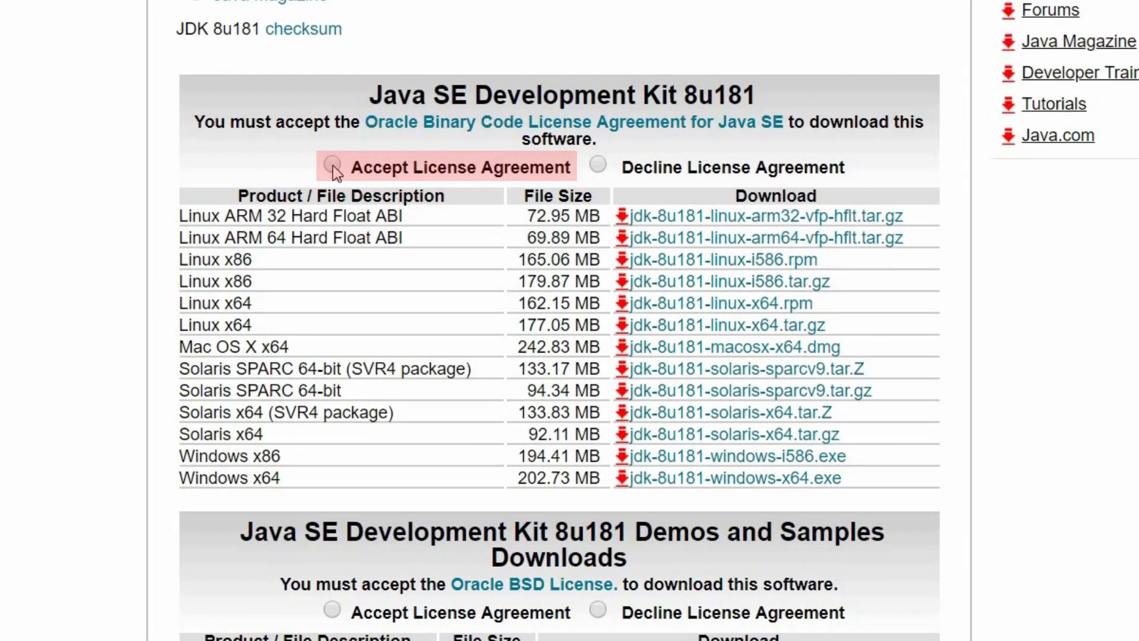
Accept the license agreement and download jdk-8u181-windows-x64.exe
left_click(331, 165)
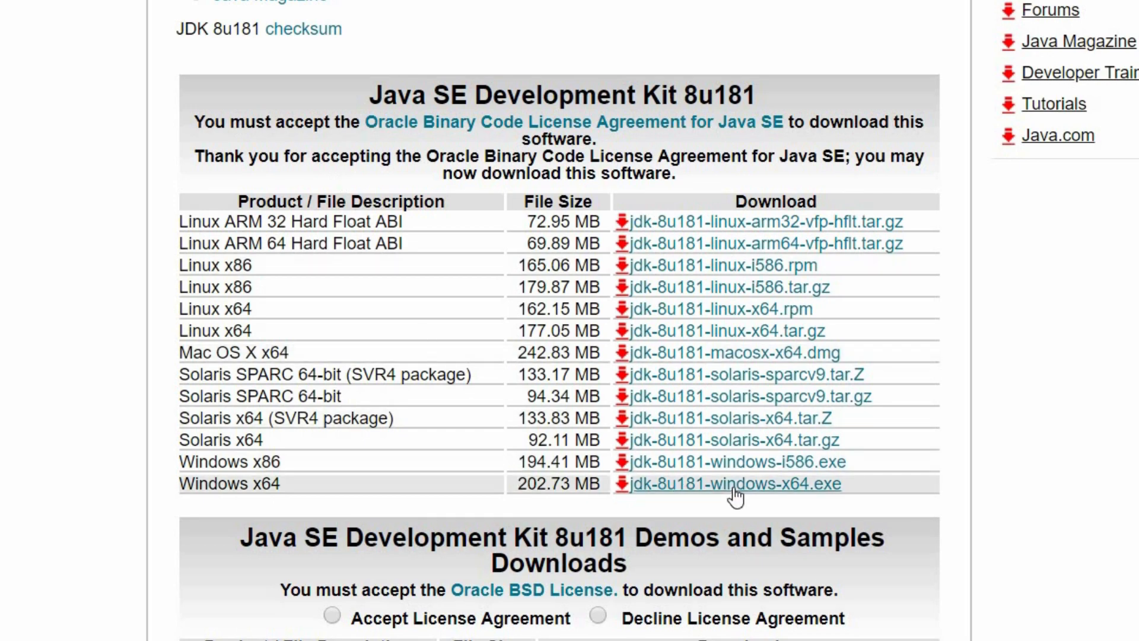
left_click(729, 483)
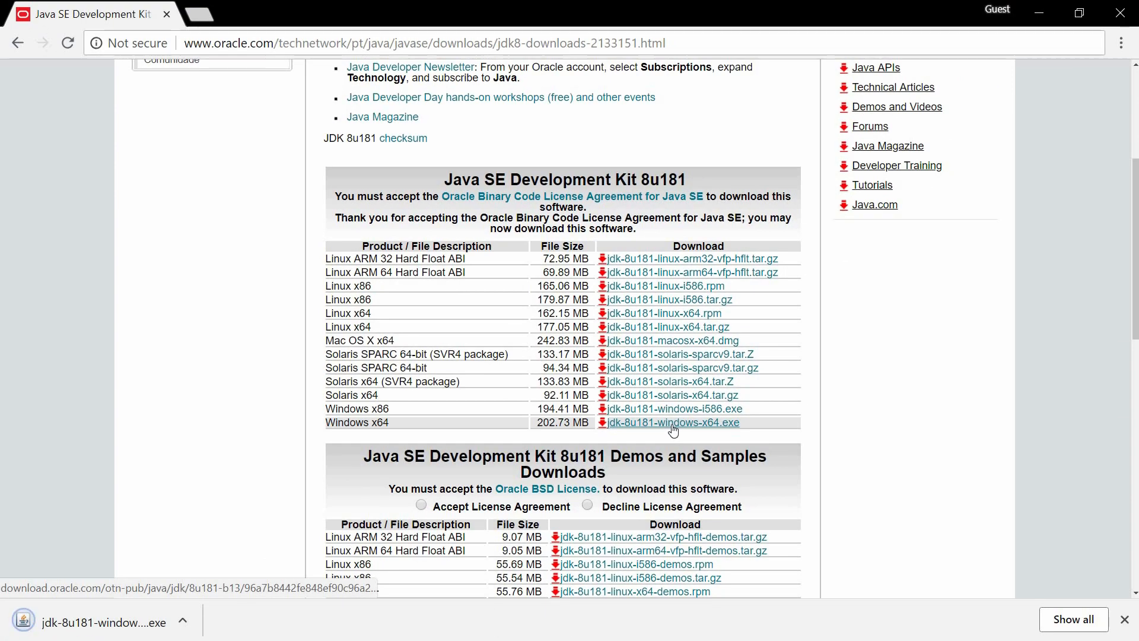
mouse_move(87, 625)
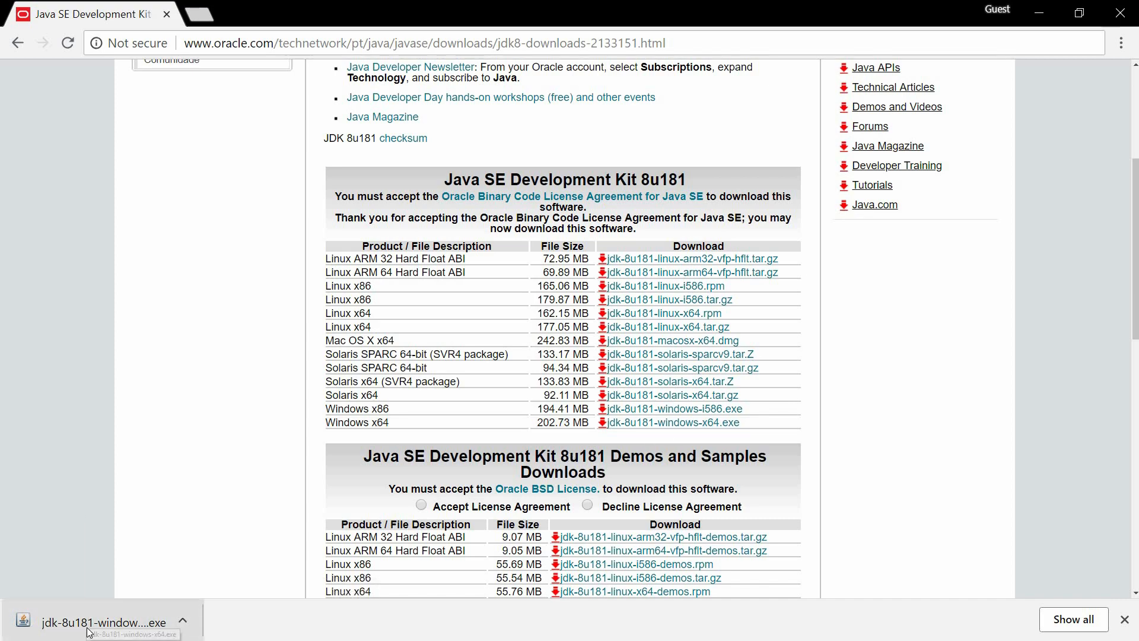
Run the installer, keep the default features and acknowledge the Change in License Terms notice
left_click(106, 622)
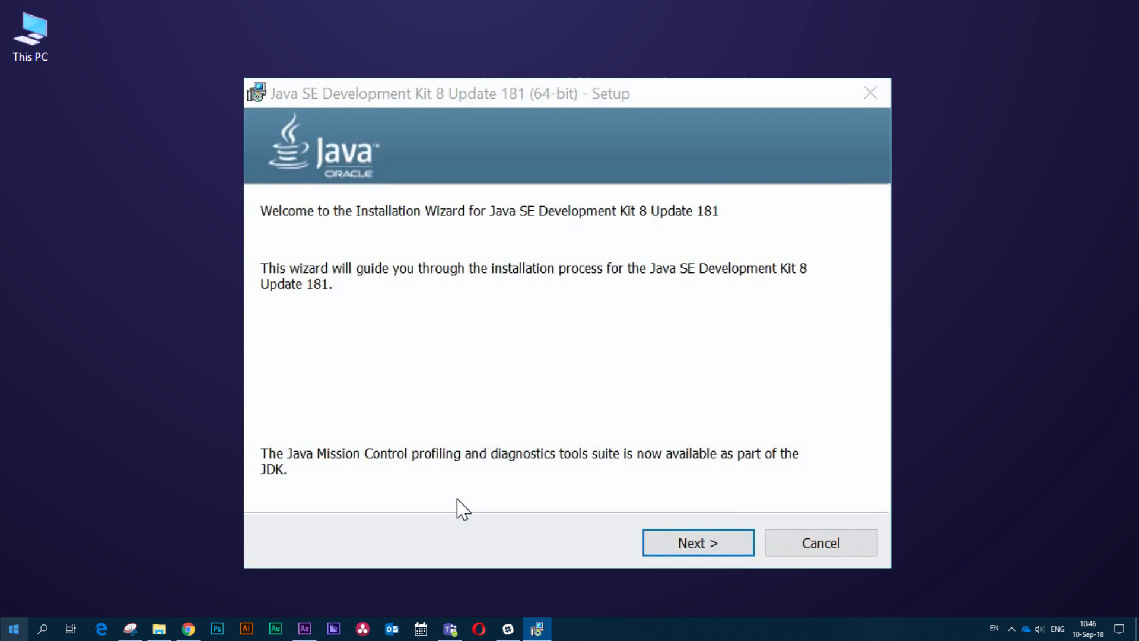
mouse_move(562, 541)
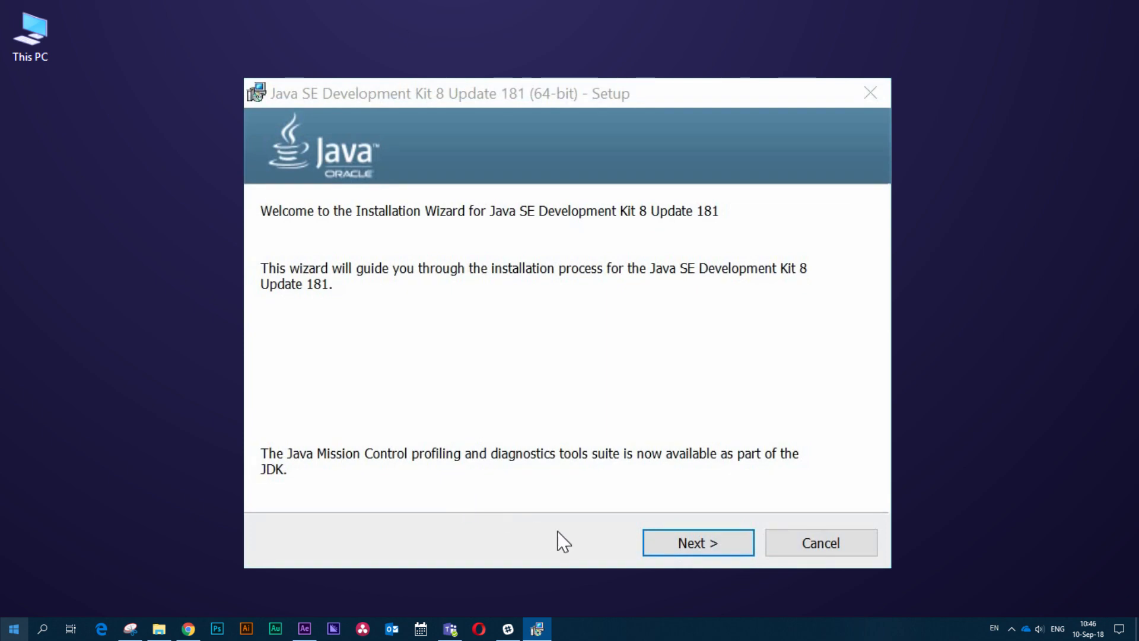
left_click(695, 542)
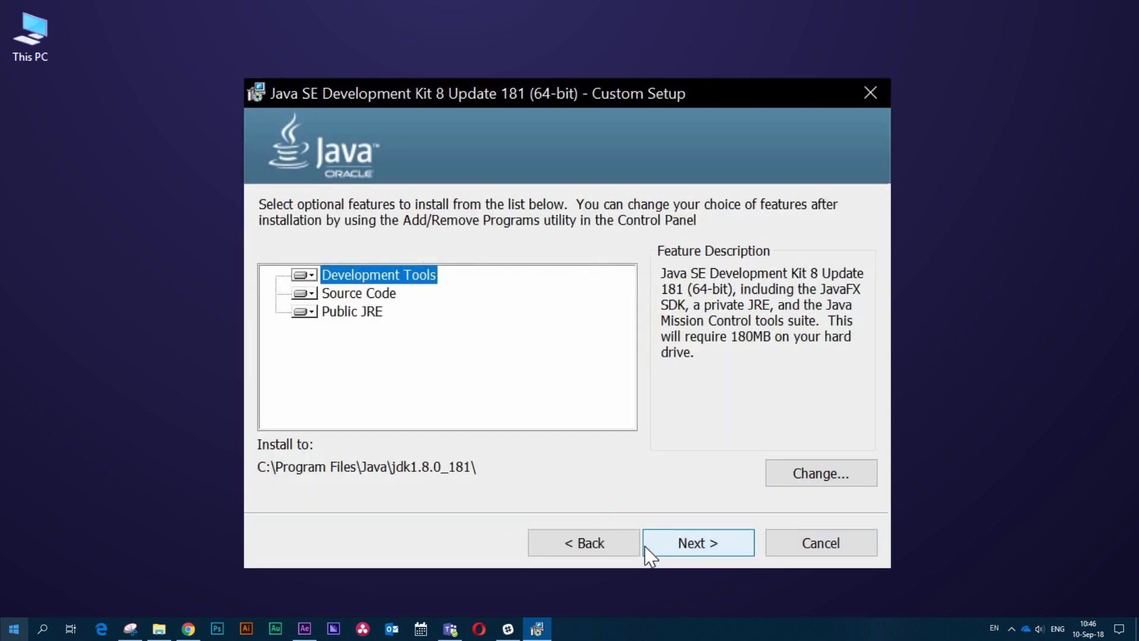
left_click(447, 348)
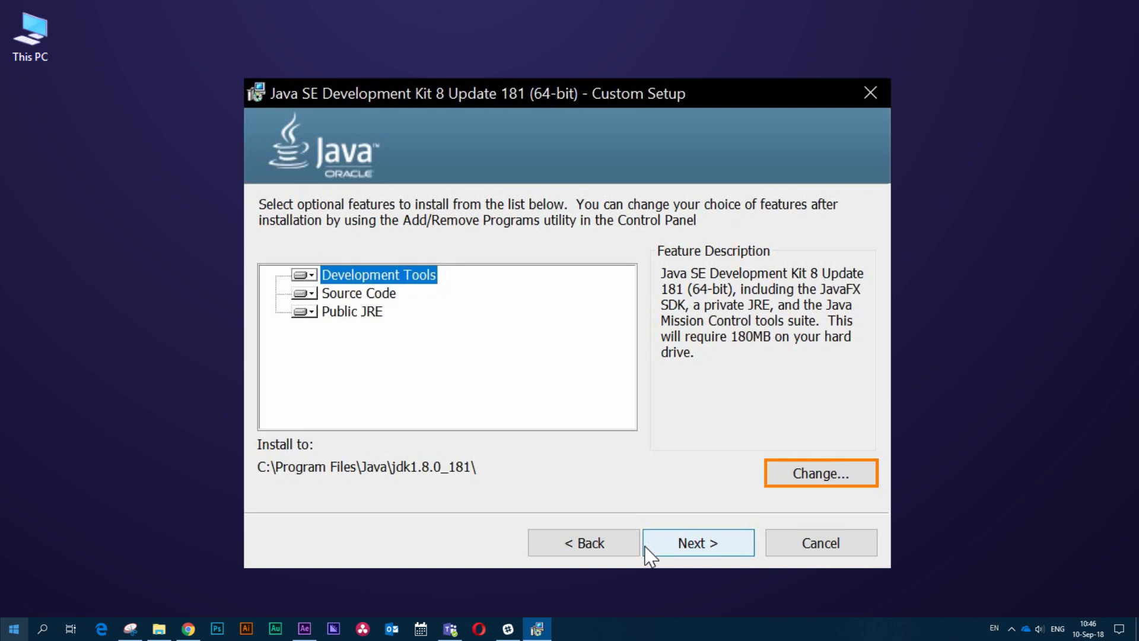
mouse_move(647, 555)
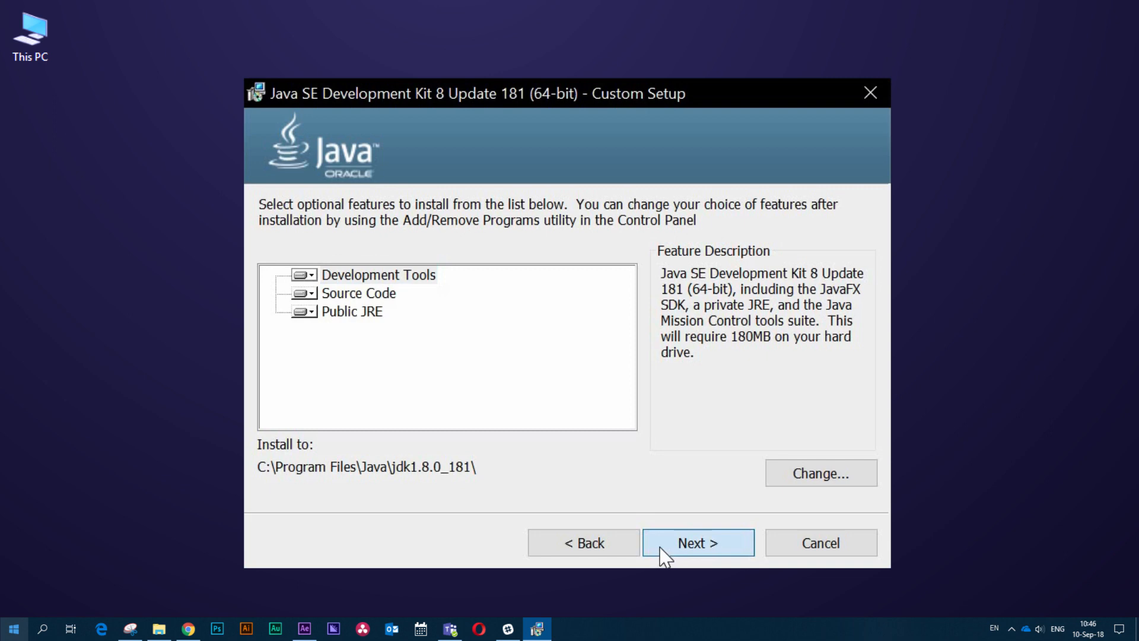
left_click(696, 542)
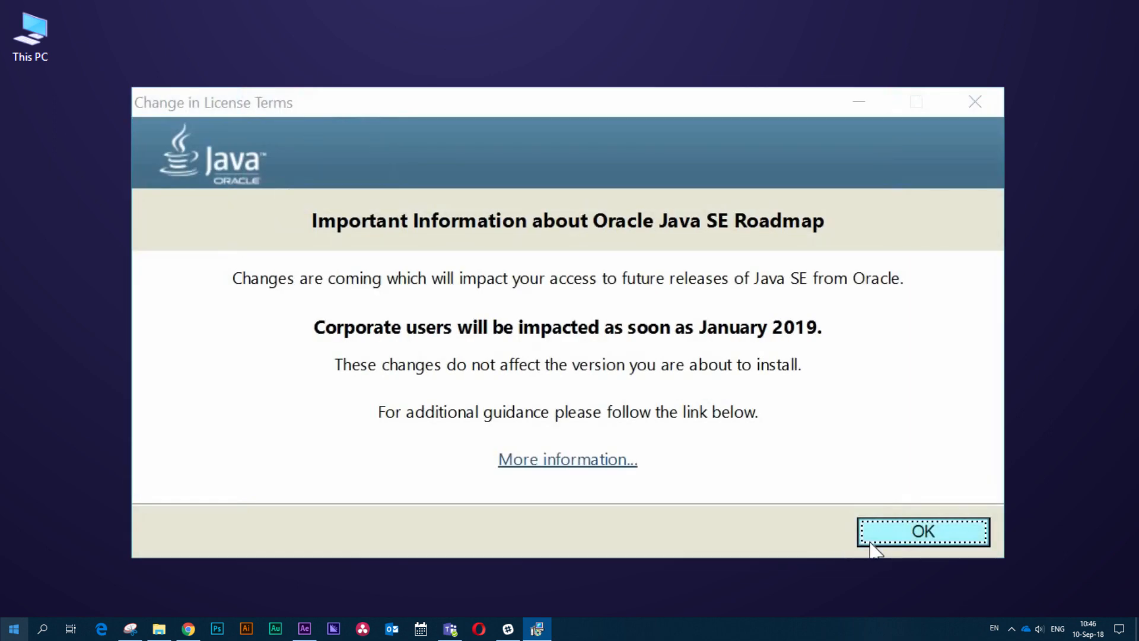
left_click(921, 531)
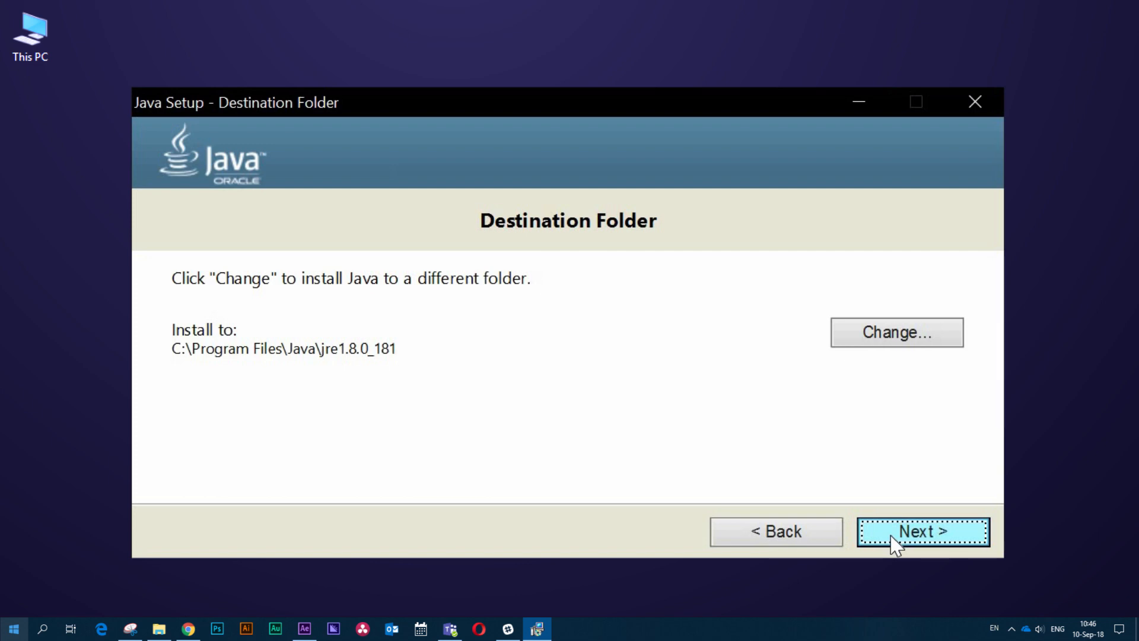
Install the JRE into its default destination folder and let setup finish
left_click(923, 532)
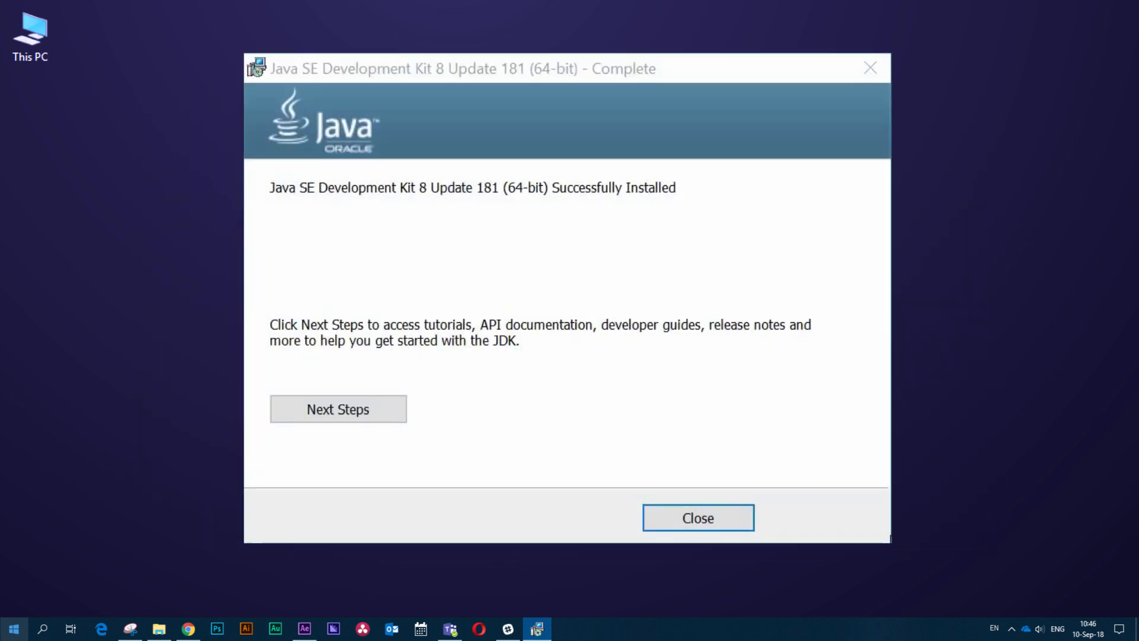
mouse_move(736, 511)
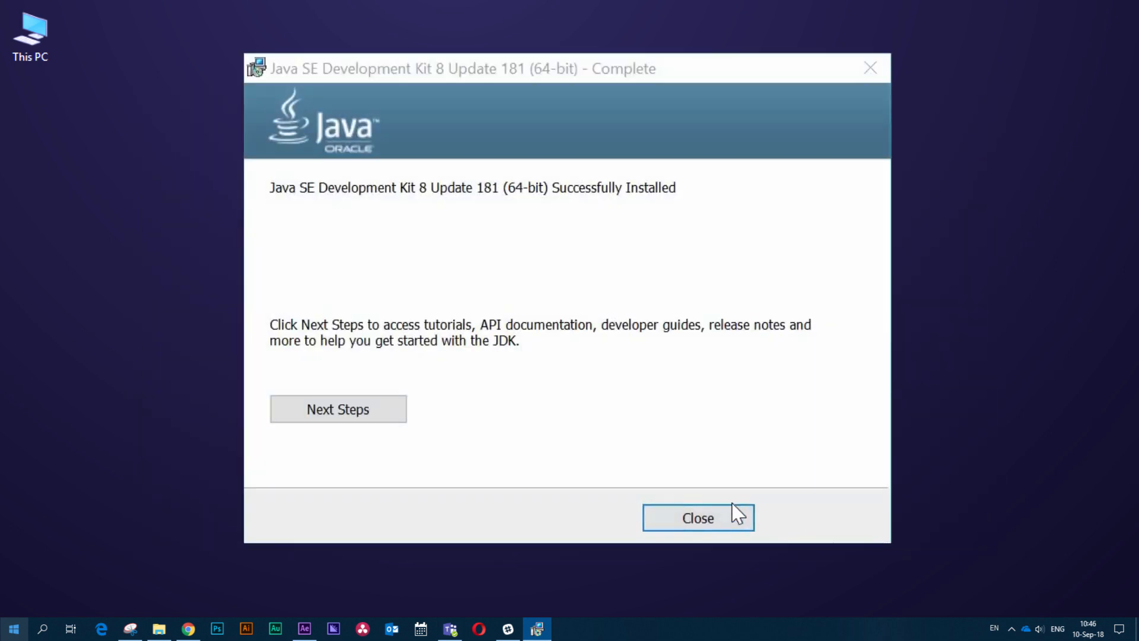
Close the installer and show jdk1.8.0_181 and jre1.8.0_181 inside C:\Program Files\Java
left_click(696, 517)
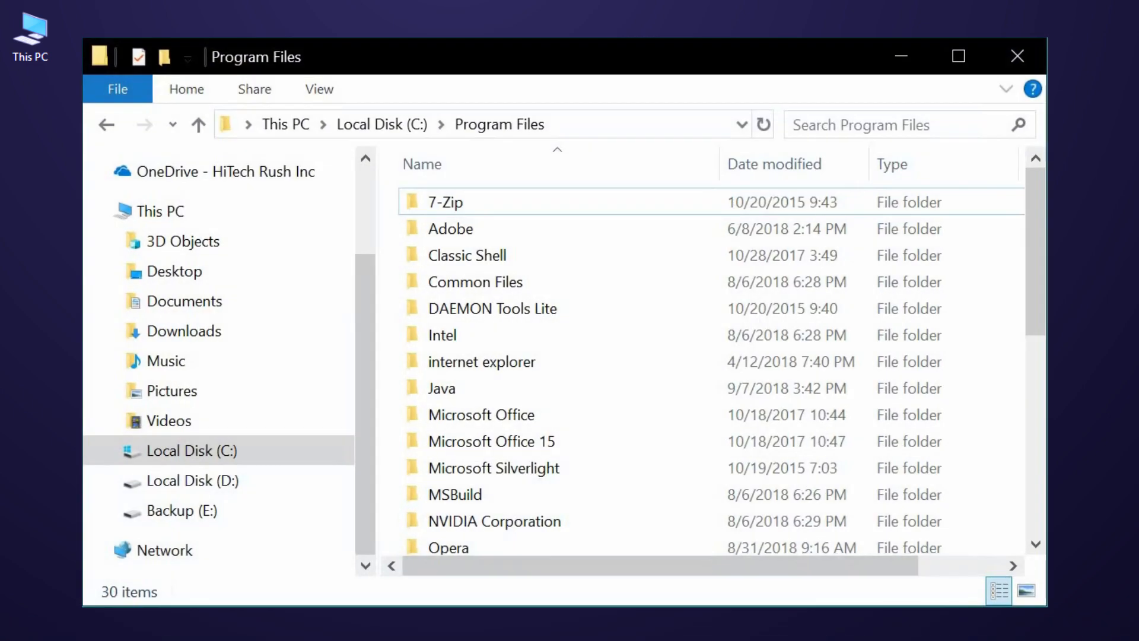
mouse_move(792, 602)
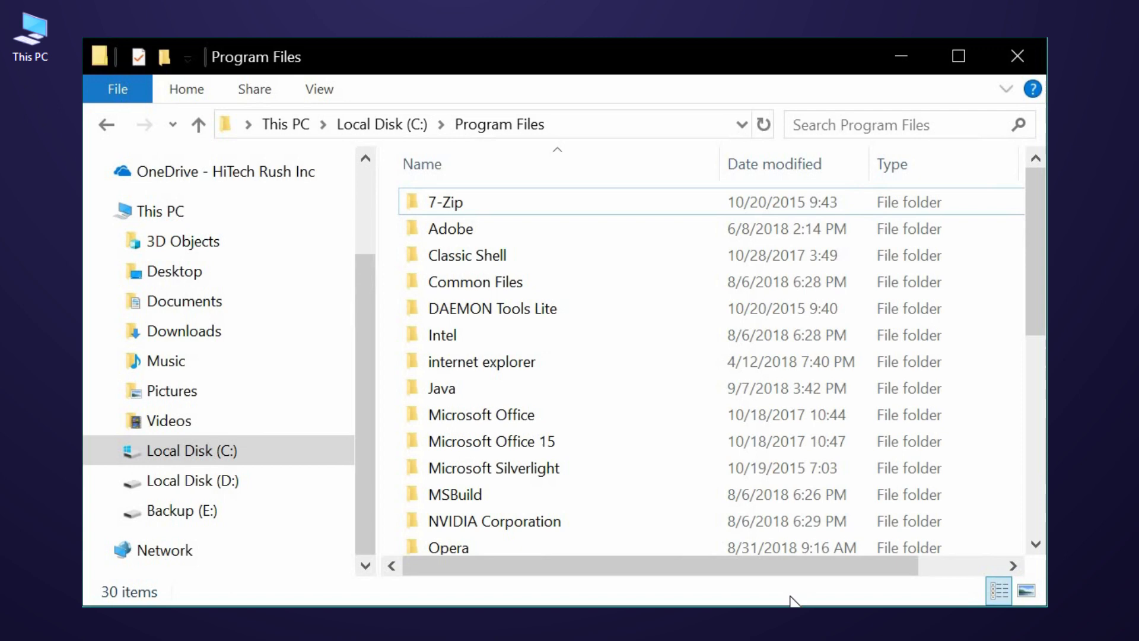
left_click(441, 387)
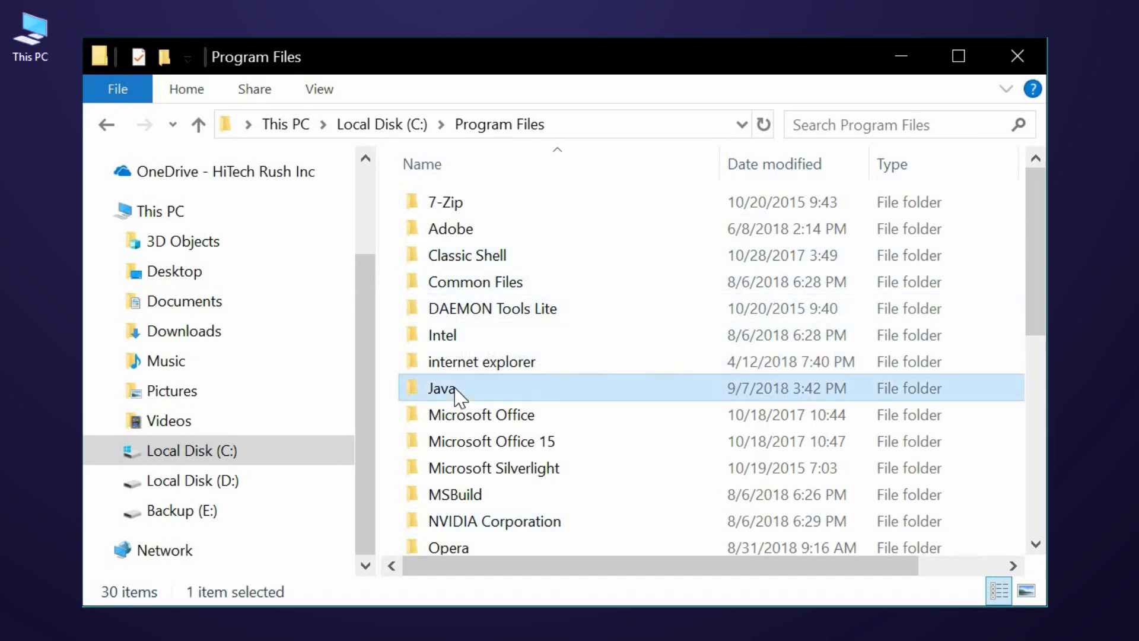
double_click(442, 387)
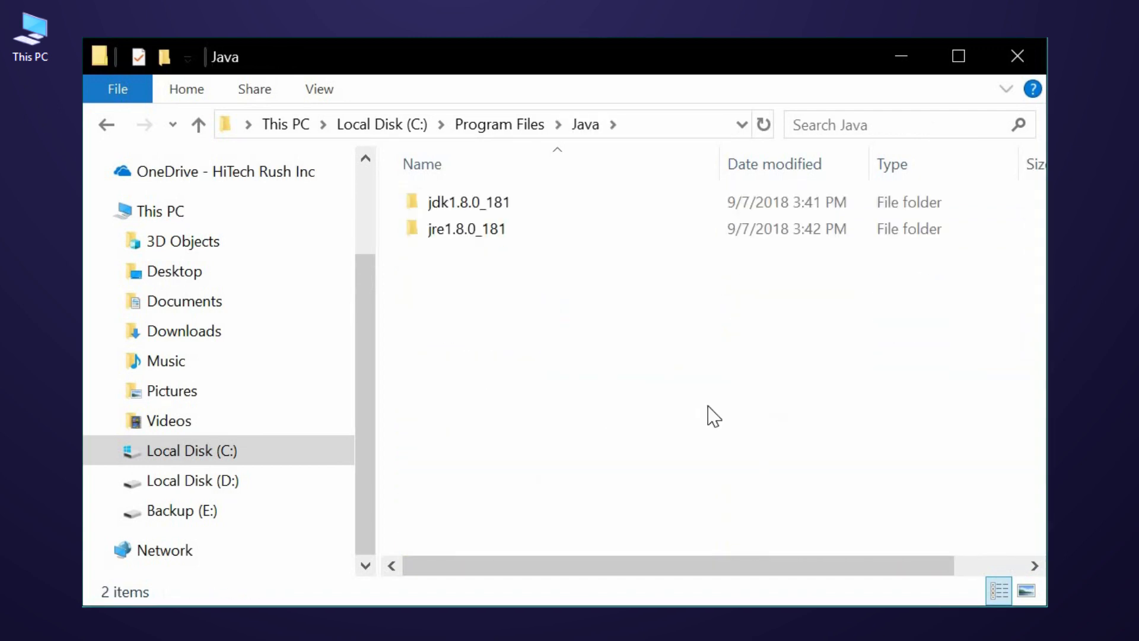